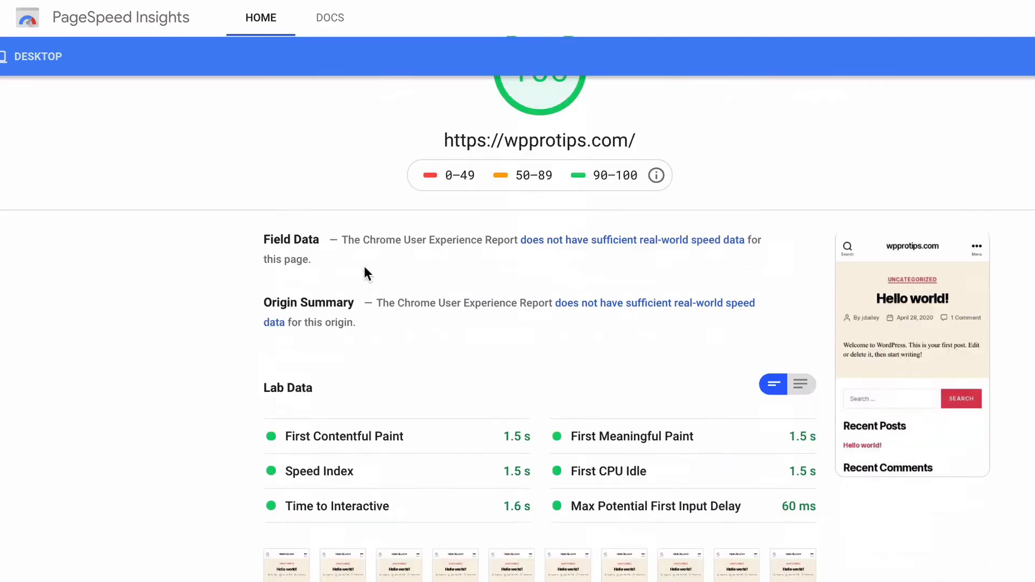
Step: Go from the Hummingbird Dashboard to GZIP Compression and scroll past the Status table to Configure
scroll(down, 3)
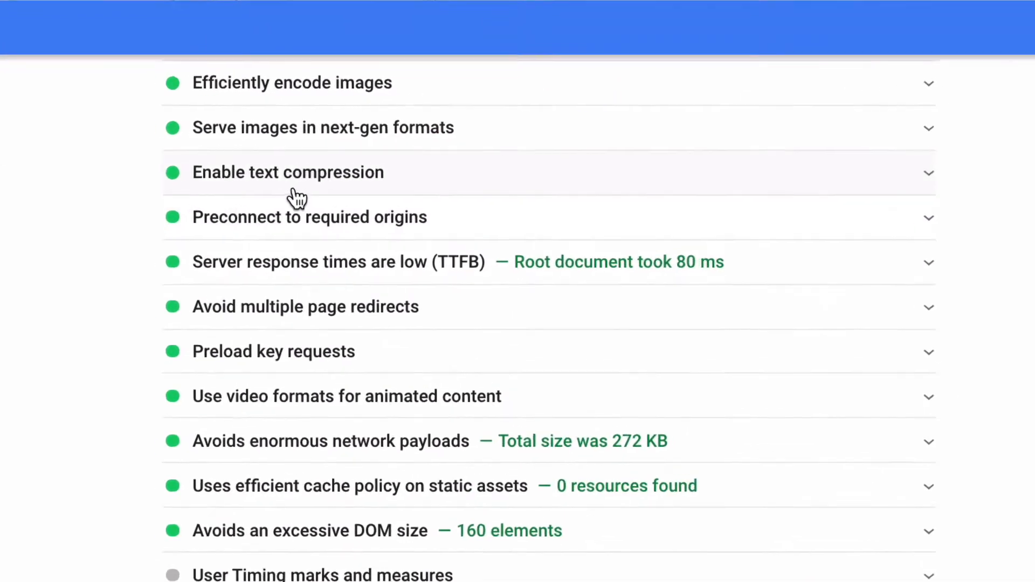
click(287, 173)
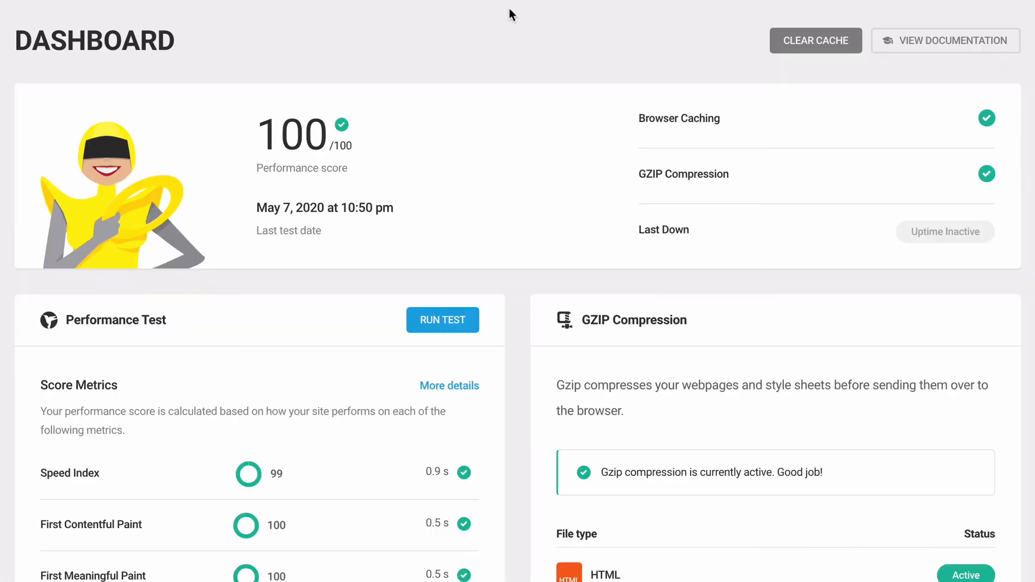
scroll(down, 3)
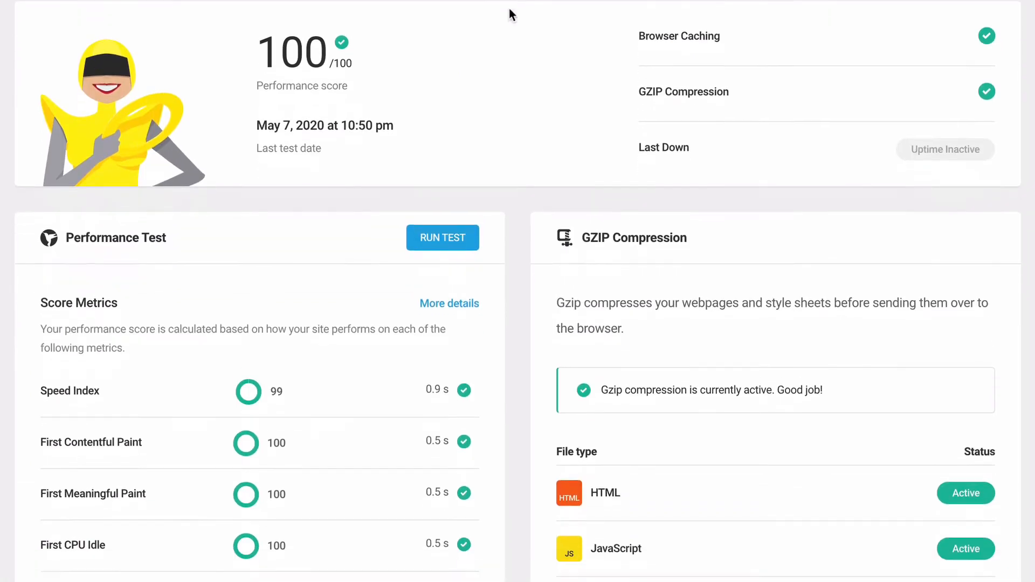
scroll(down, 3)
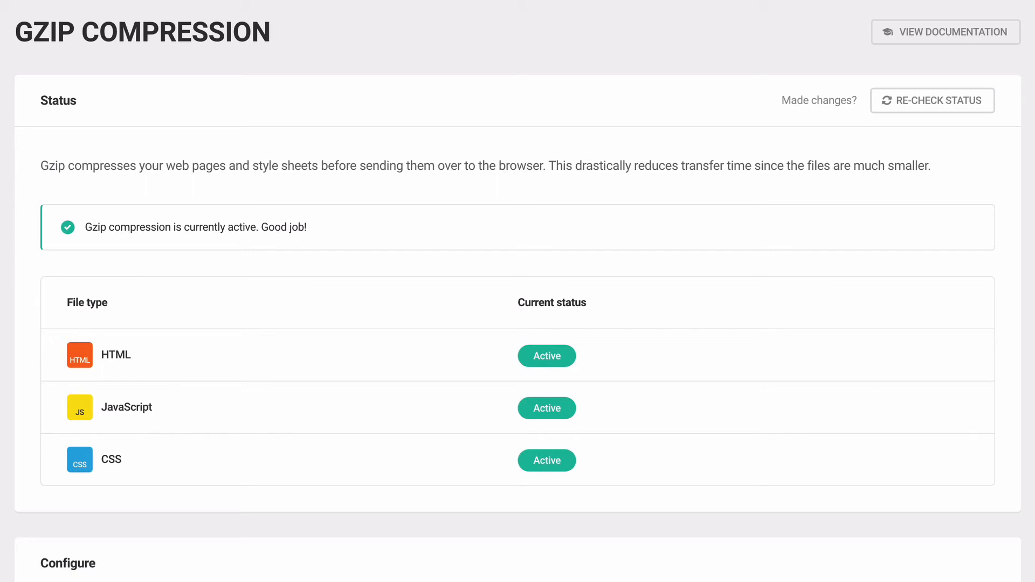
mouse_move(261, 345)
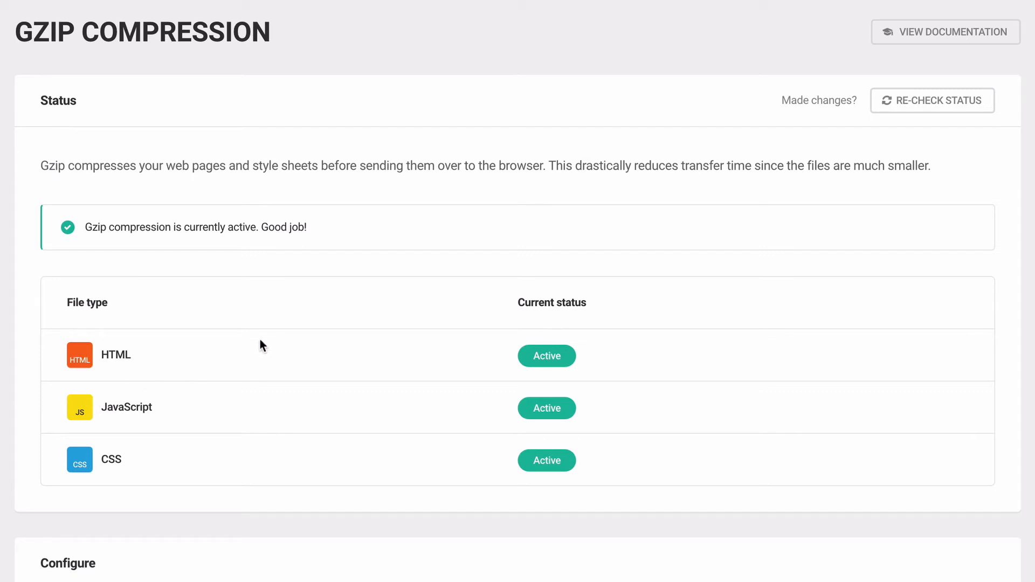
scroll(down, 3)
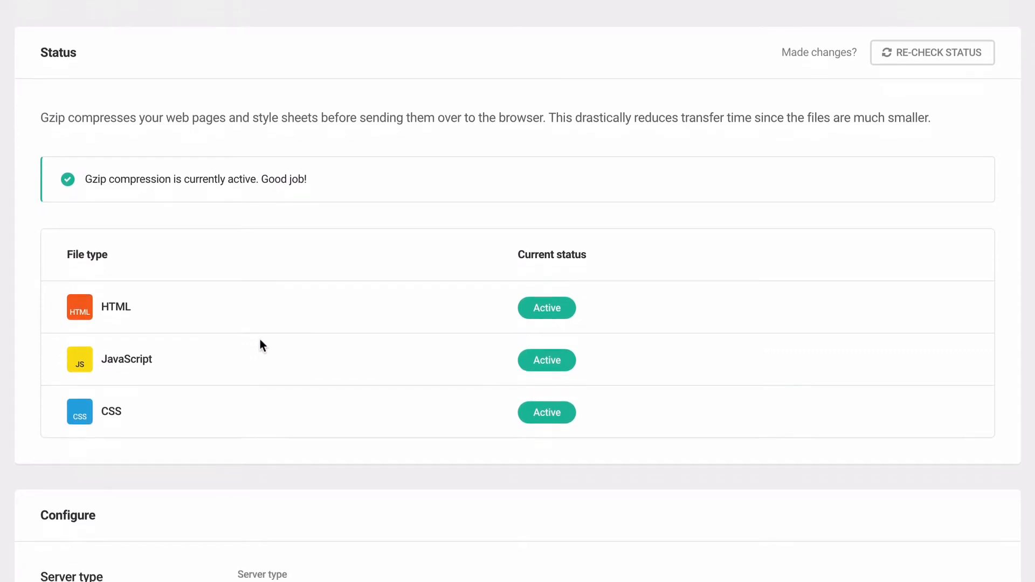
scroll(down, 3)
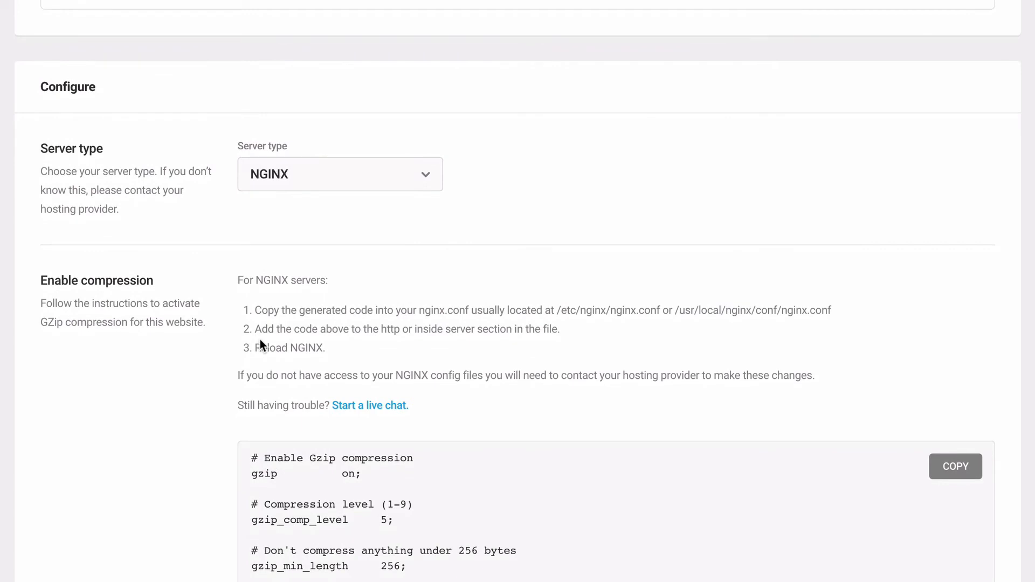
Step: Choose Apache as the server type, then reopen the server type list
click(339, 173)
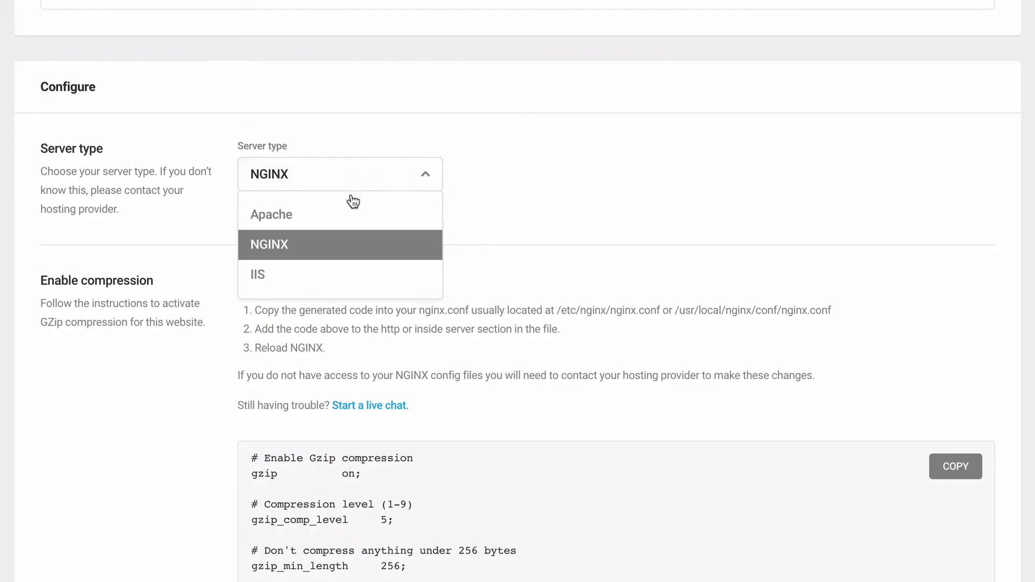
click(270, 214)
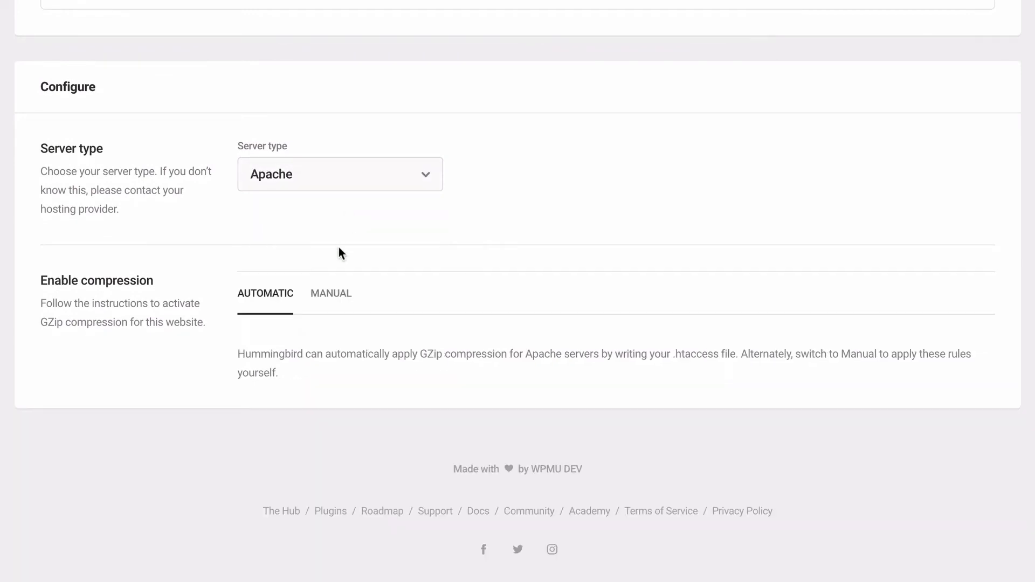
mouse_move(338, 298)
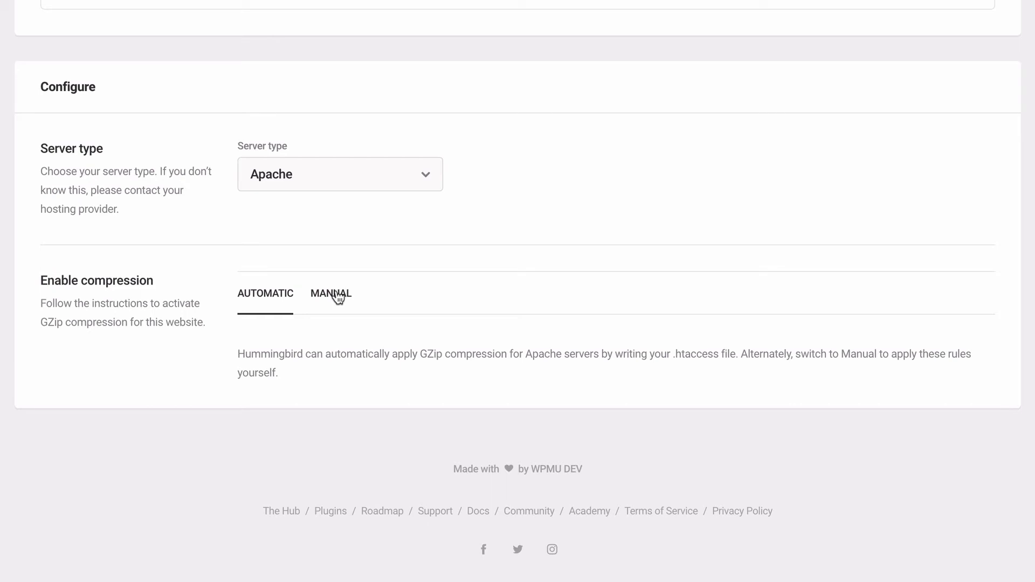
click(339, 174)
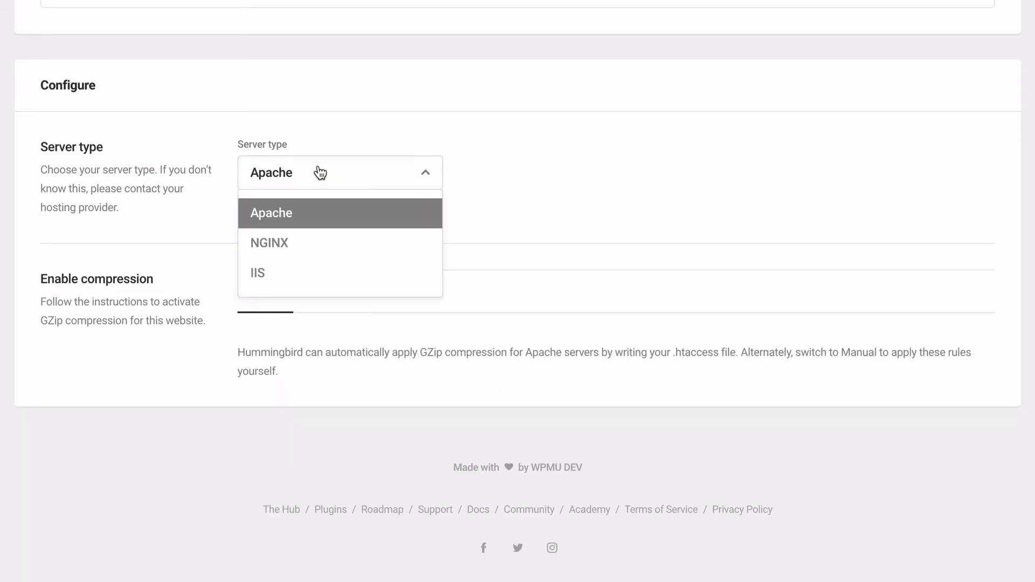
mouse_move(319, 261)
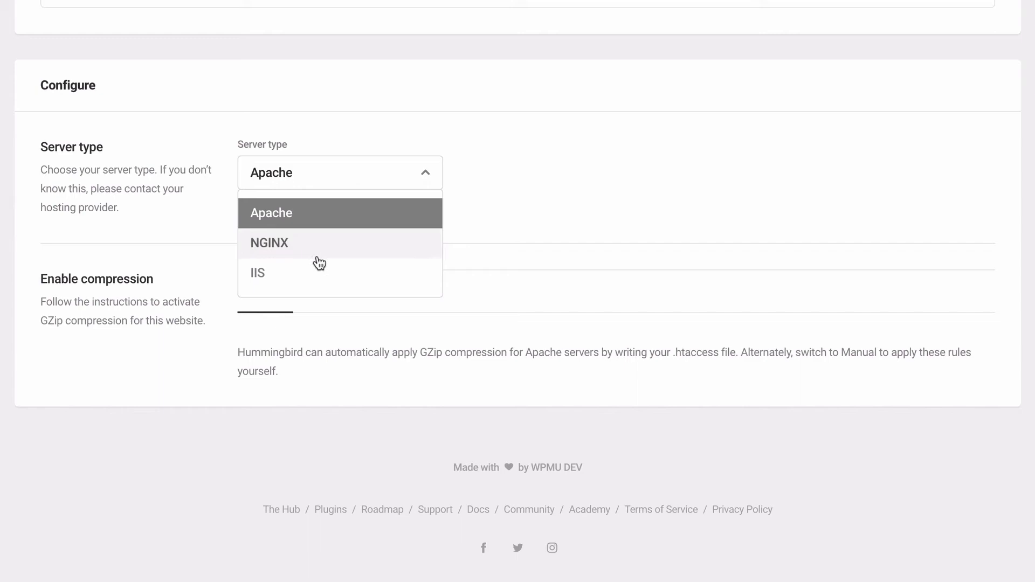
mouse_move(321, 273)
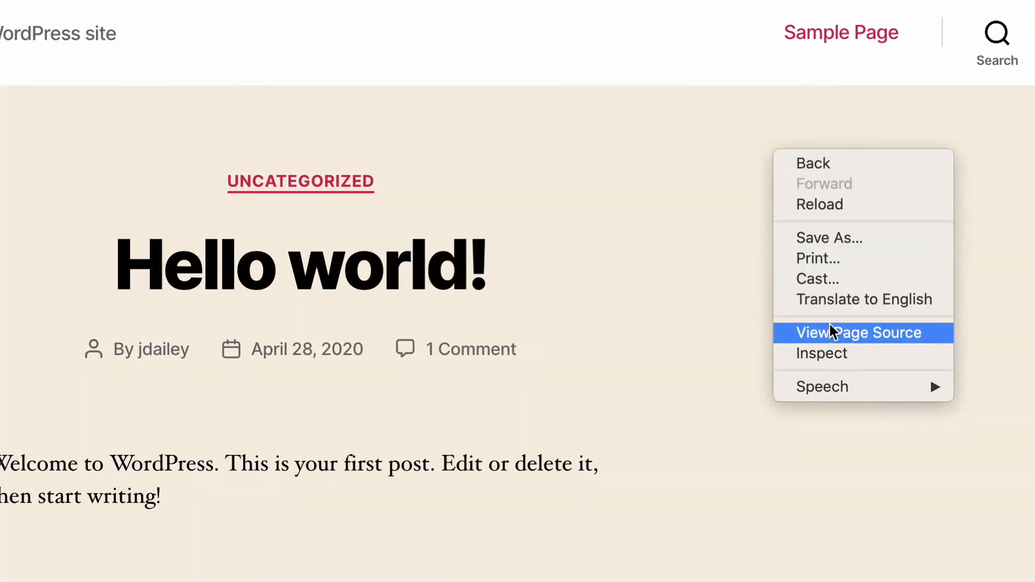
Step: Inspect the page, switch to Network and select the wpprotips.com document request
click(820, 354)
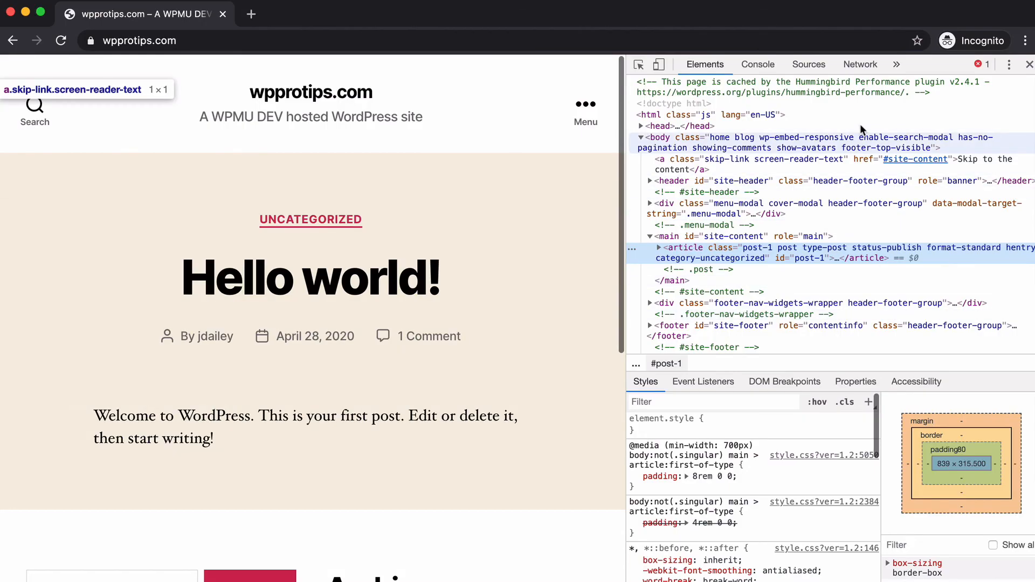
click(859, 64)
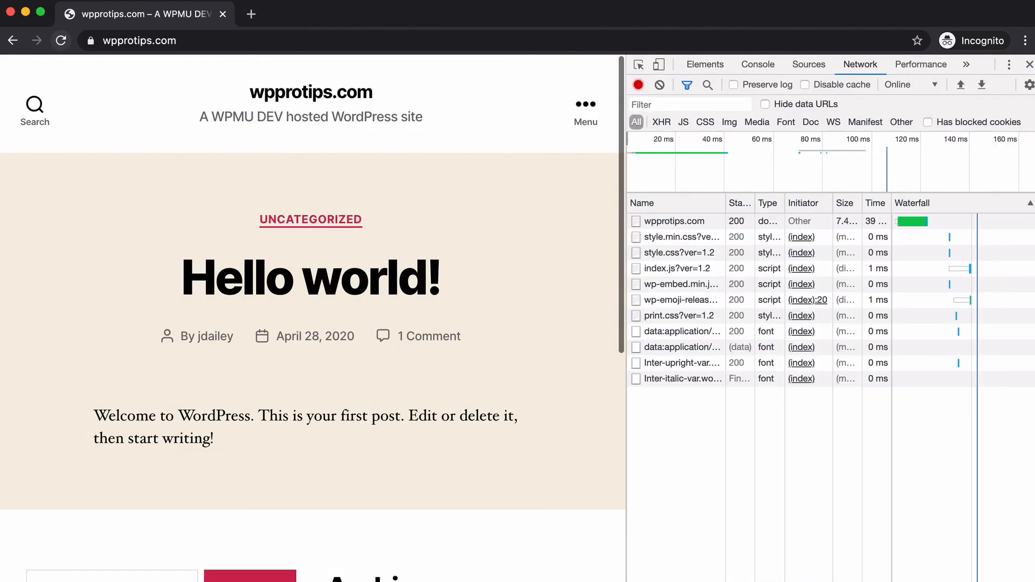
click(675, 221)
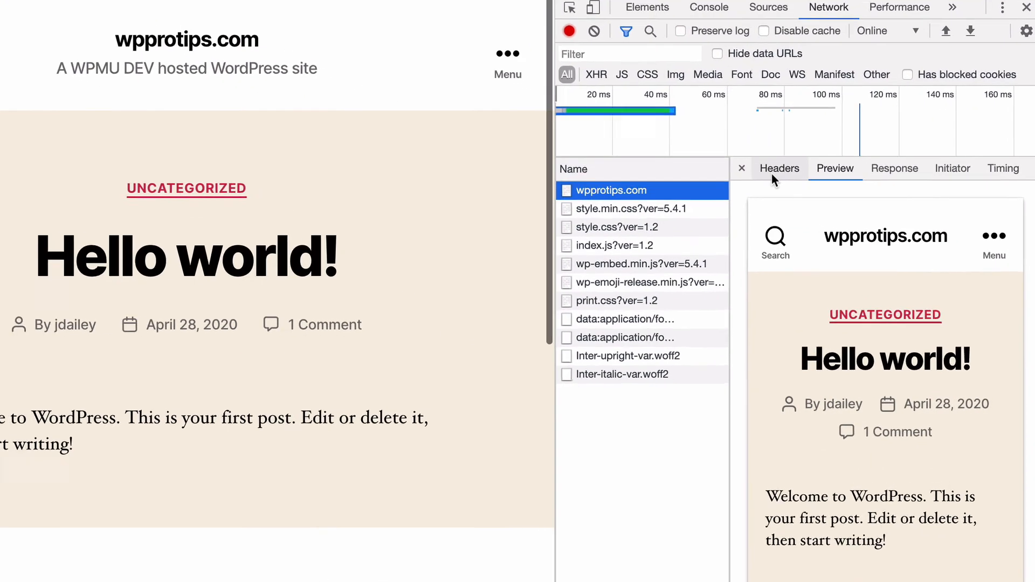
Step: Show the wpprotips.com headers to find content-encoding: gzip under Response Headers
click(778, 168)
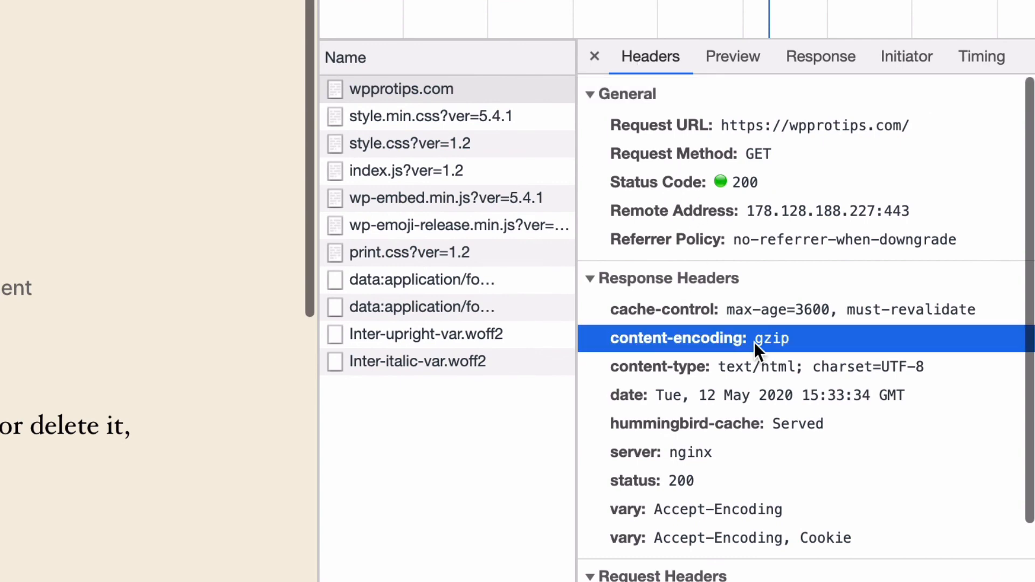
mouse_move(758, 374)
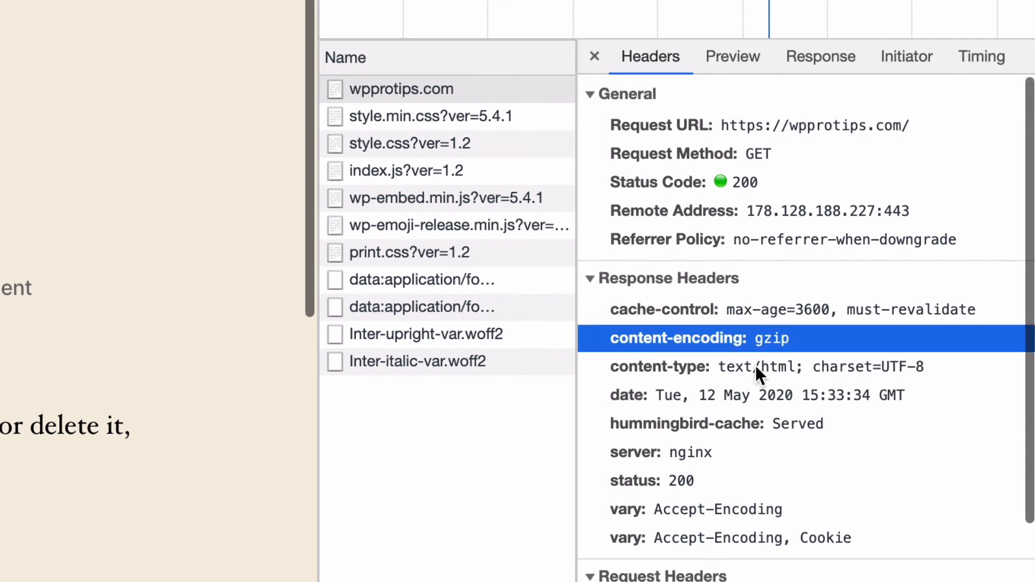